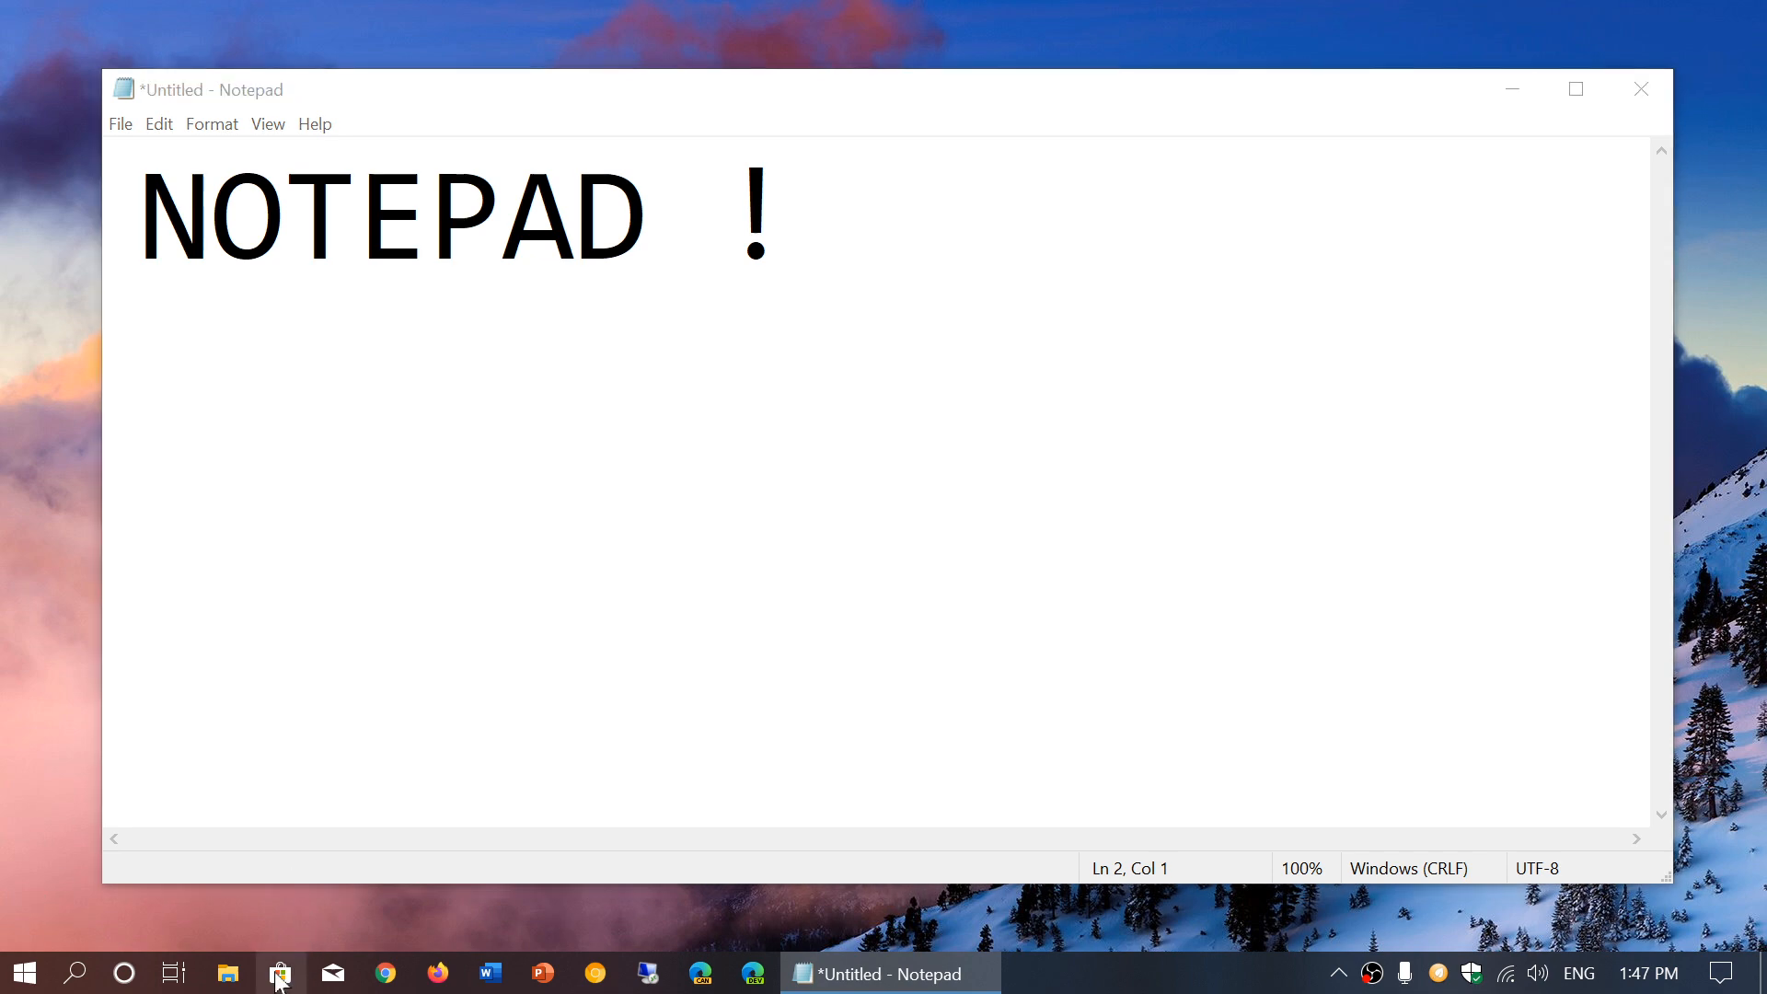
# Step: Close the 'NOTEPAD !' note and discard changes via Don't Save, leaving the desktop
pyautogui.click(279, 972)
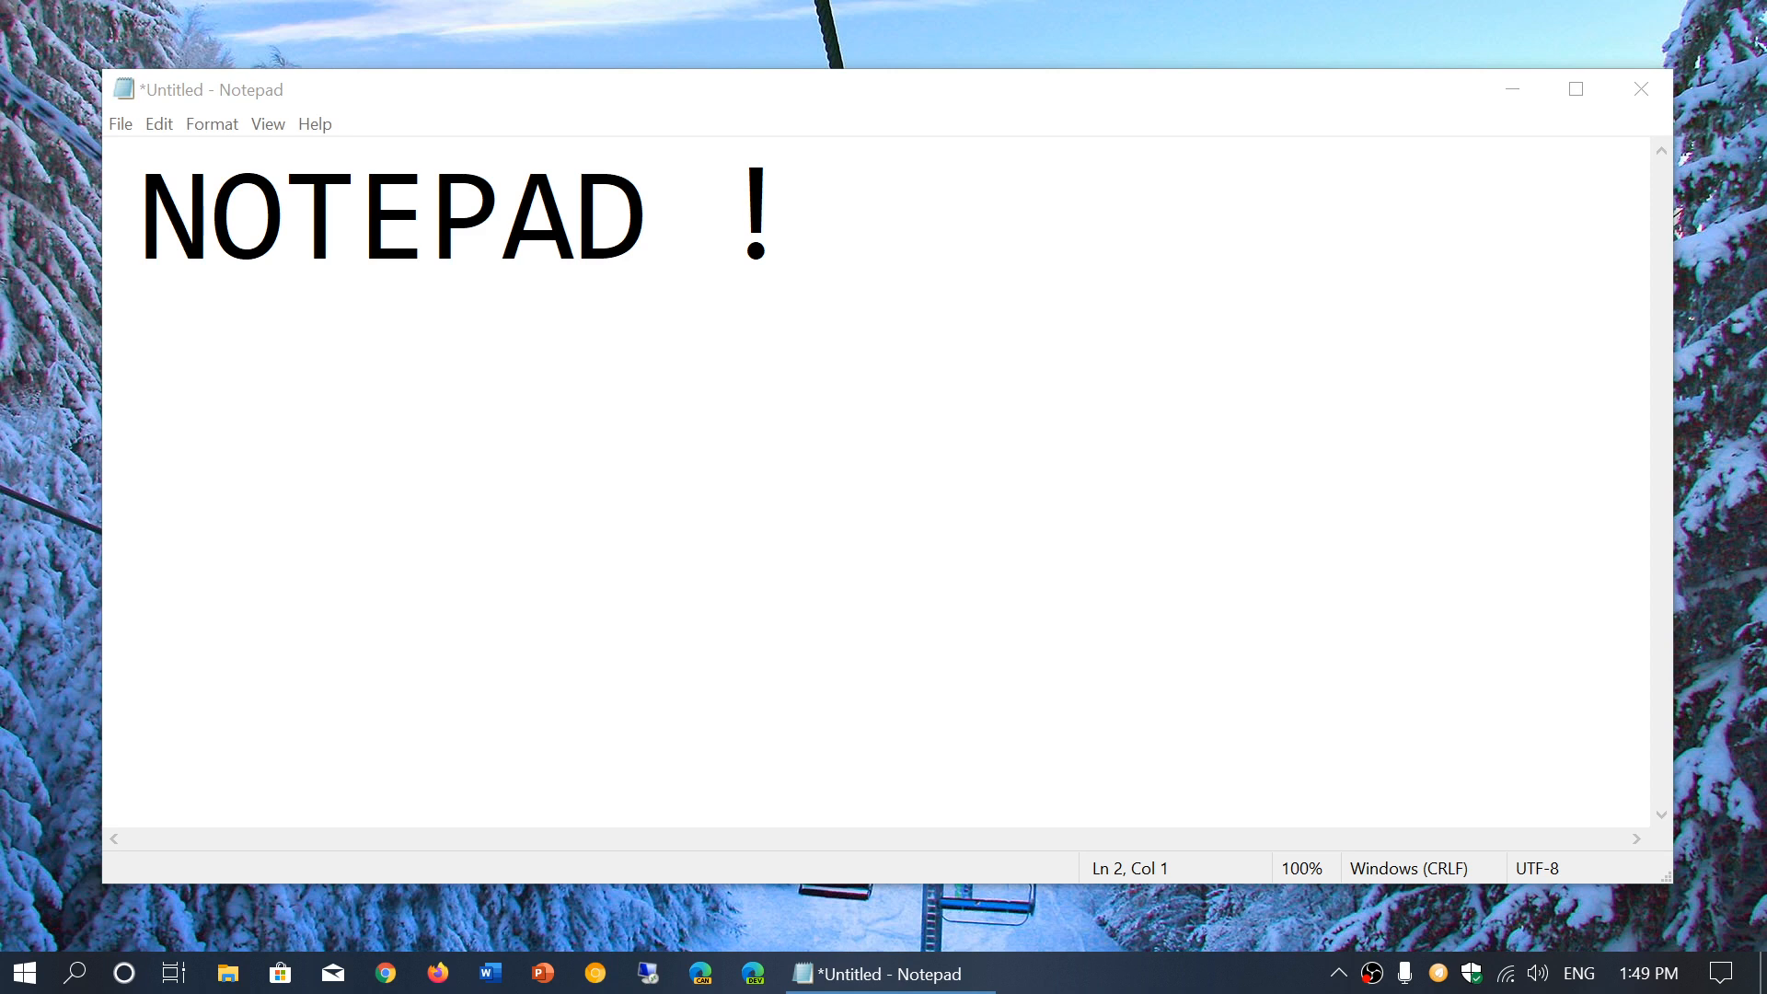
pyautogui.moveTo(123, 138)
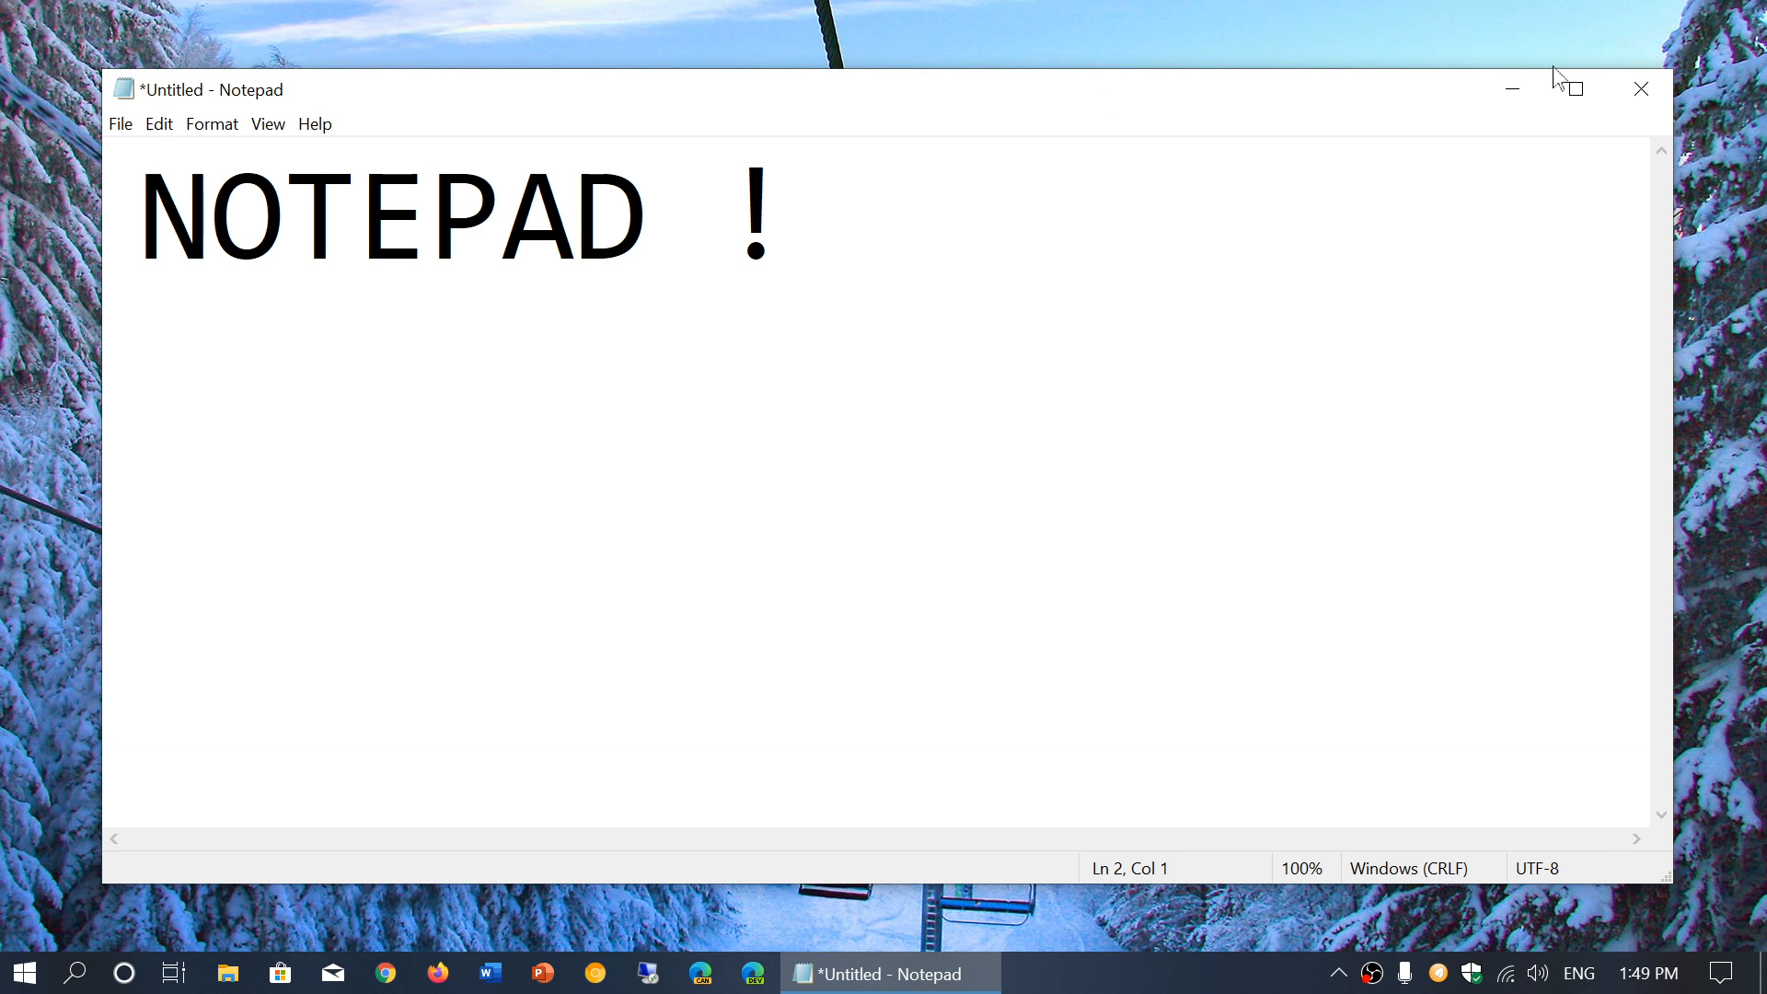
pyautogui.click(1640, 88)
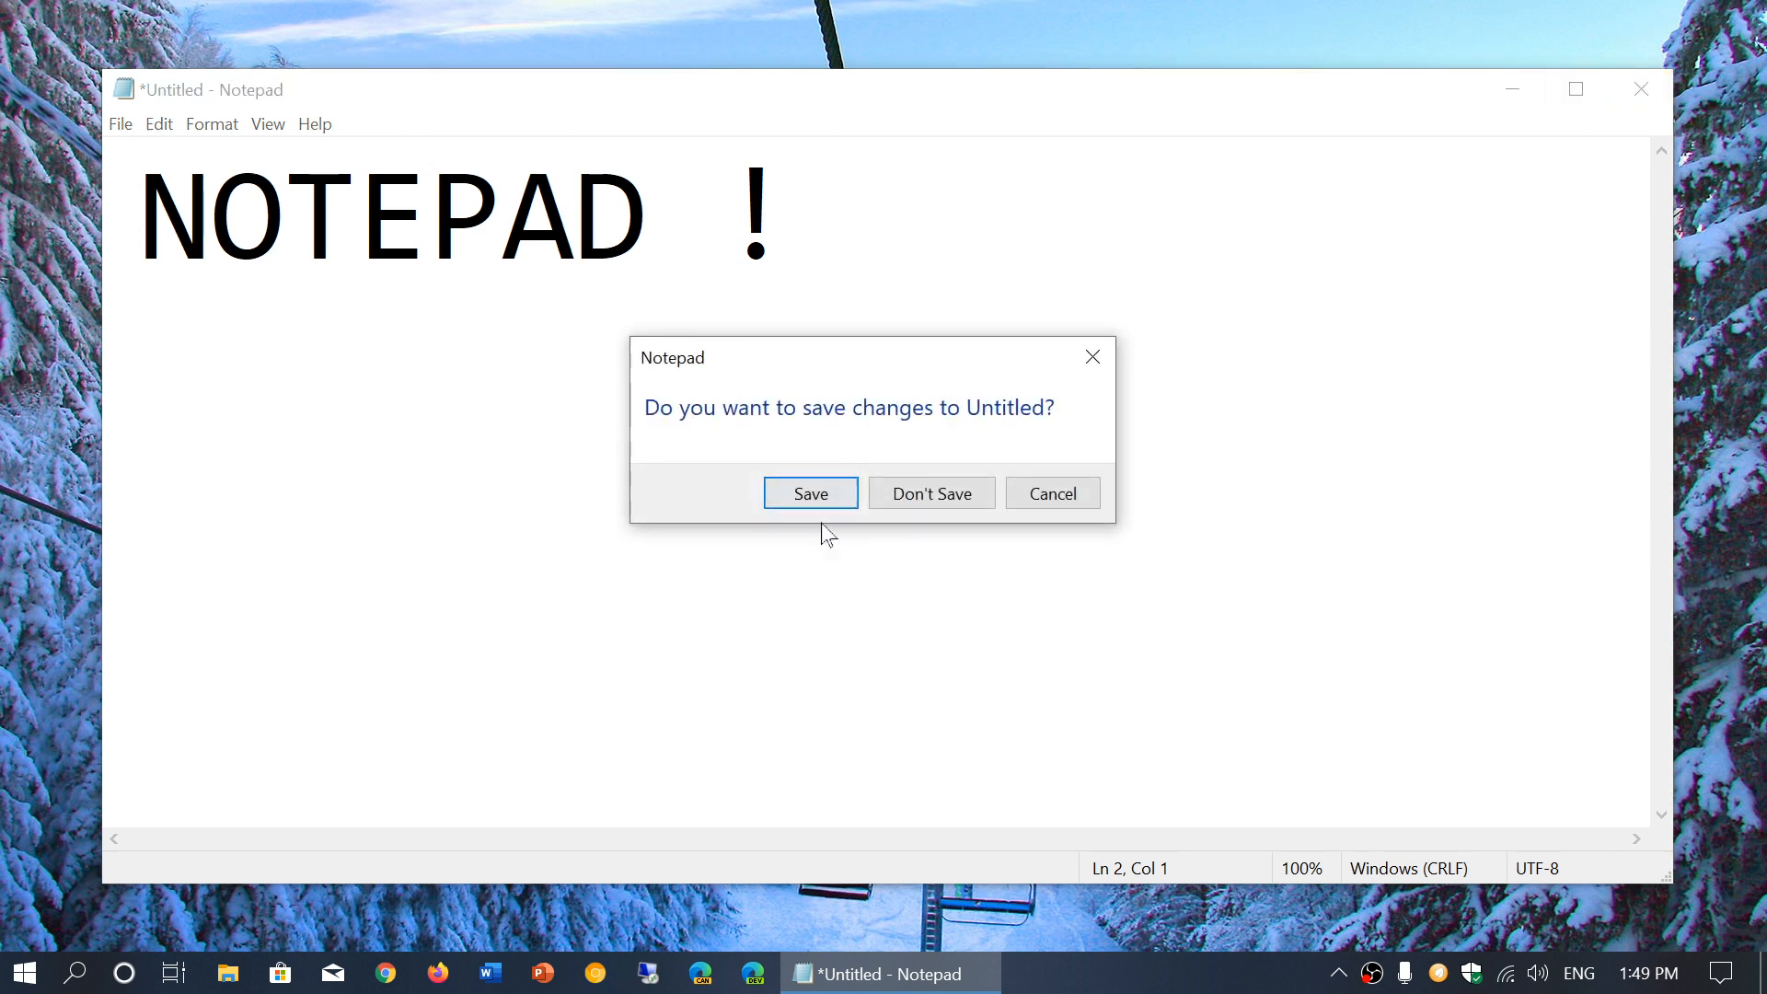
pyautogui.click(929, 493)
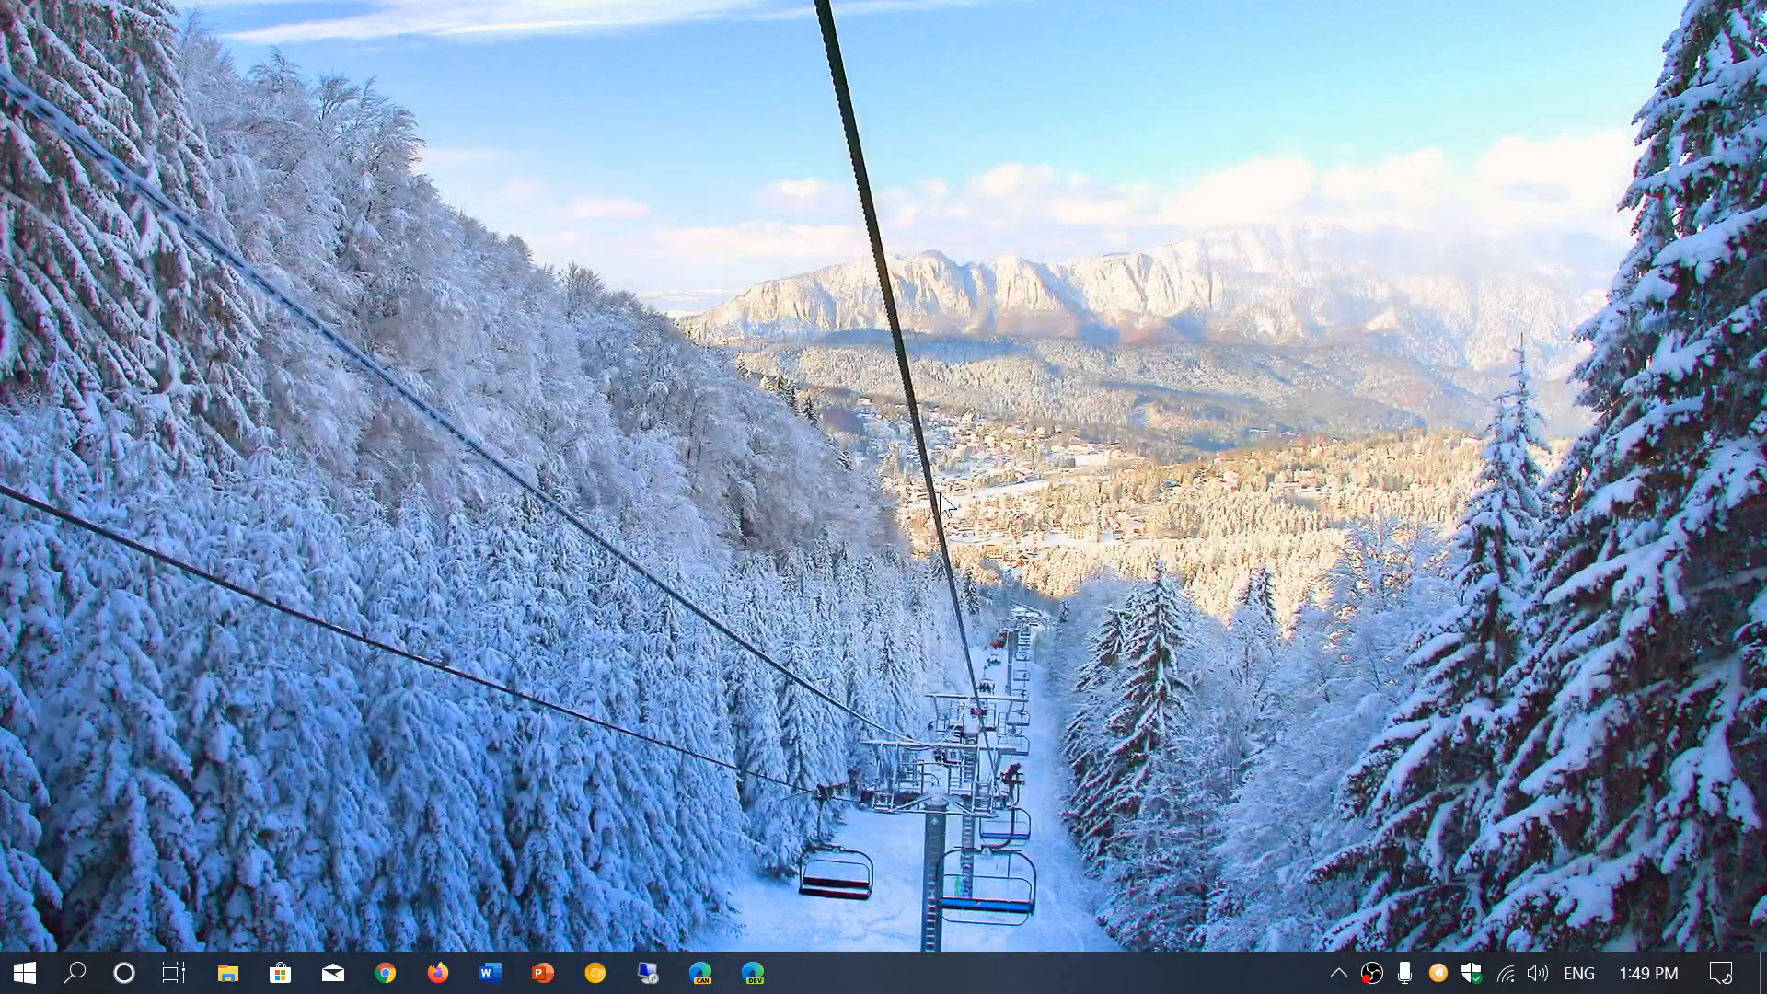